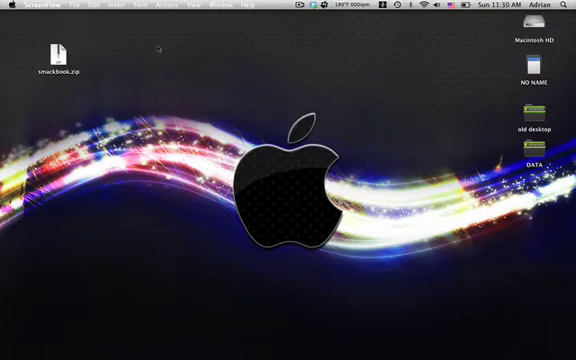
Expand smackbook.zip with Archive Utility and open the resulting smackbook folder
click(61, 52)
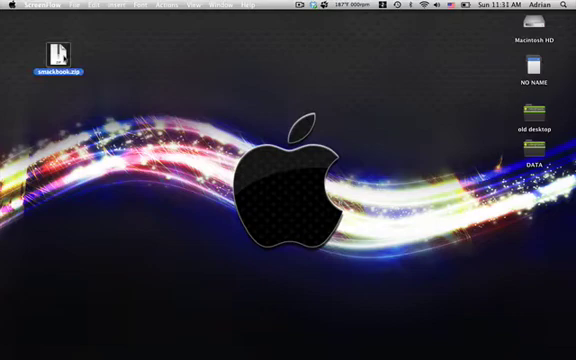
mouse_move(157, 82)
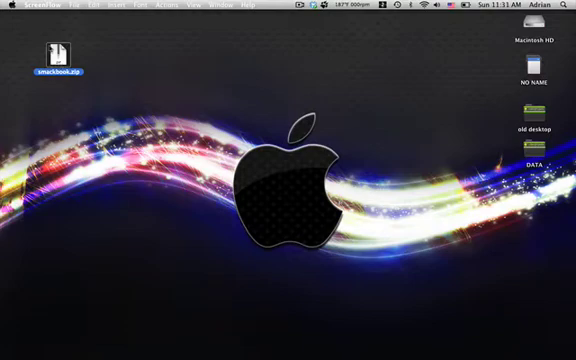
right_click(60, 52)
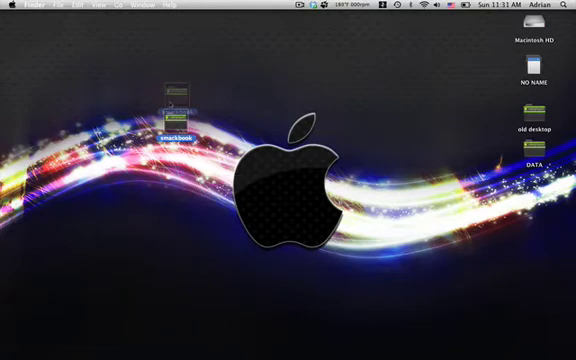
double_click(176, 105)
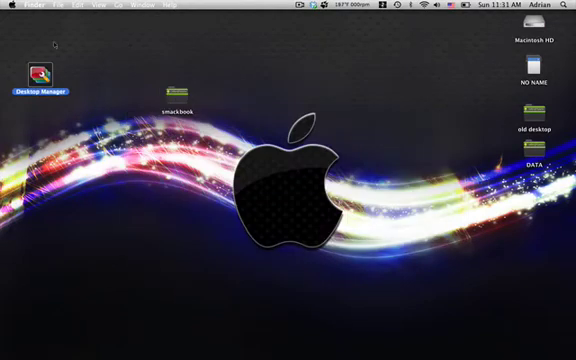
Launch Desktop Manager, then open a new Terminal window
click(40, 78)
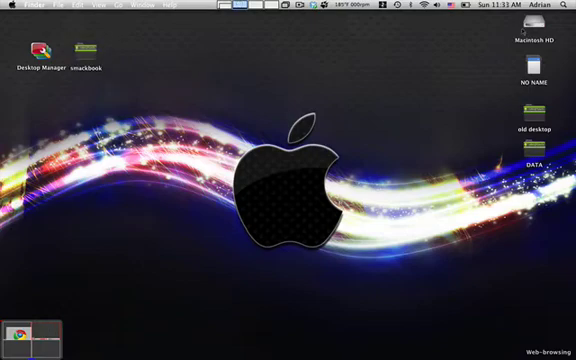
click(564, 9)
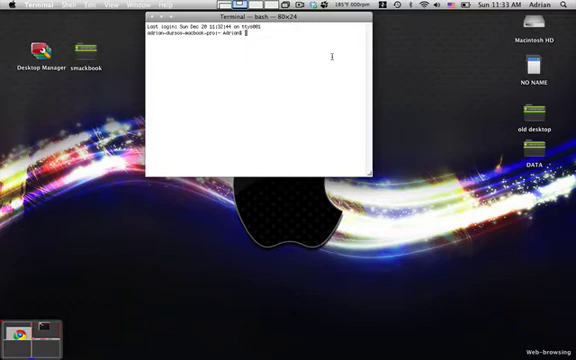
Change into /Users/Adrian/Desktop/smackbook and run perl smack.pl
text(cd)
text(perl smack.pl)
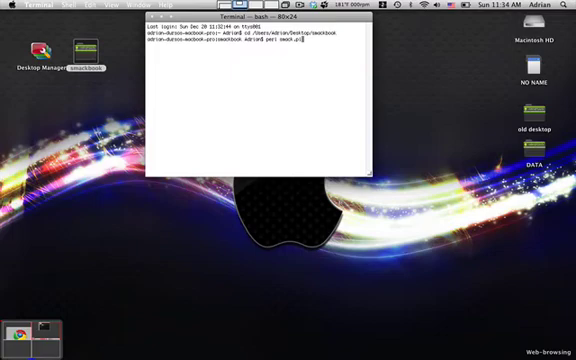
key(Return)
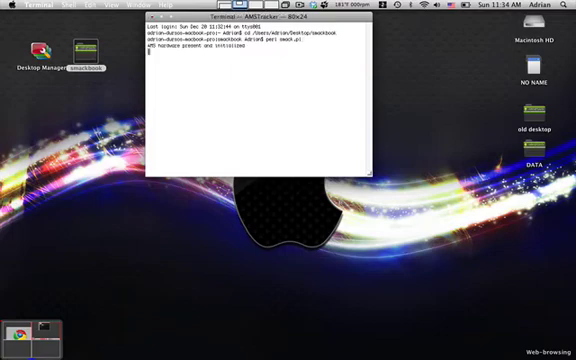